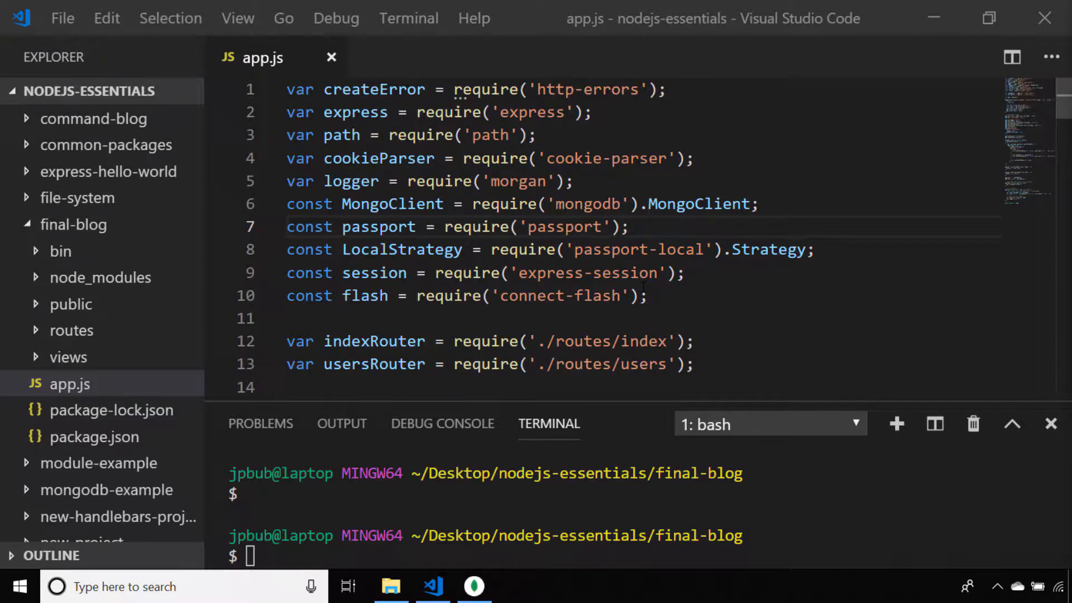
In users.js, add router.get('/login') rendering 'login' with req.flash().error as errors
{"action": "scroll", "scroll_direction": "down", "scroll_amount": 3}
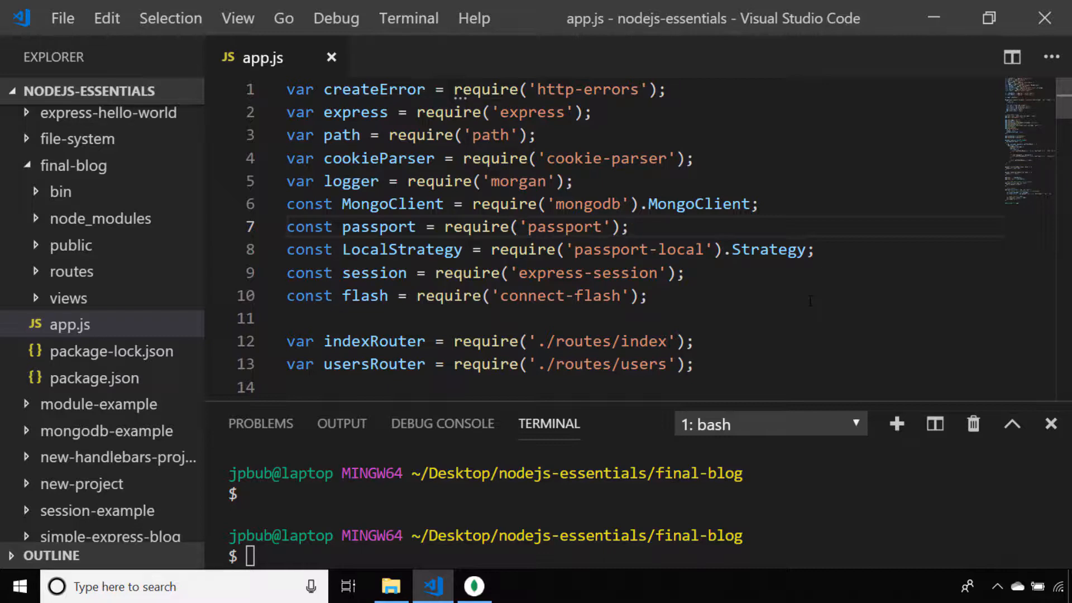
{"action": "mouse_move", "coordinate": [87, 277]}
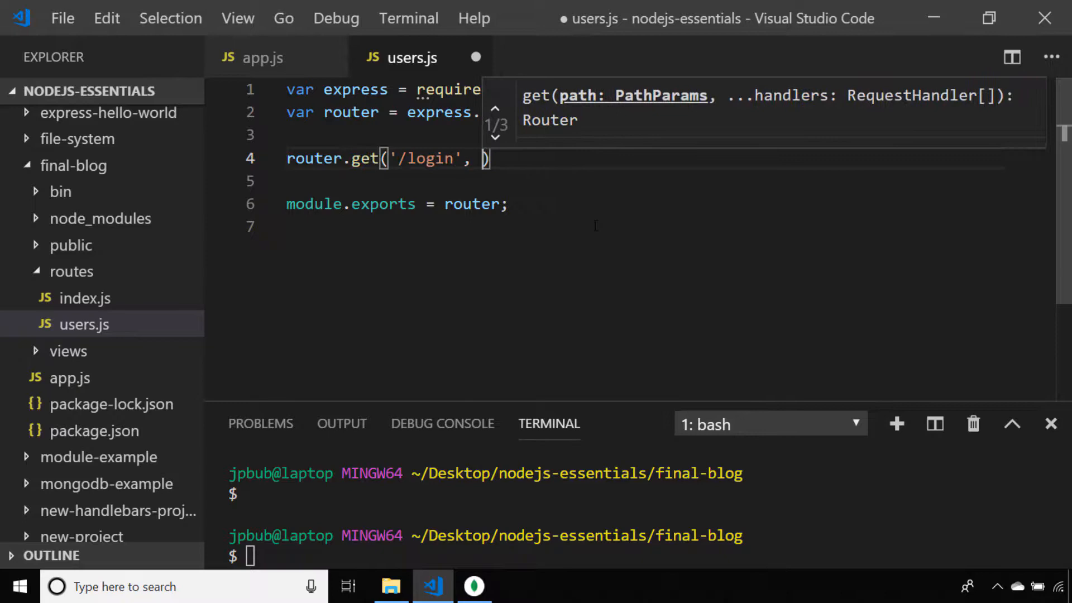
{"action": "type", "text": "(req, res, next) => {"}
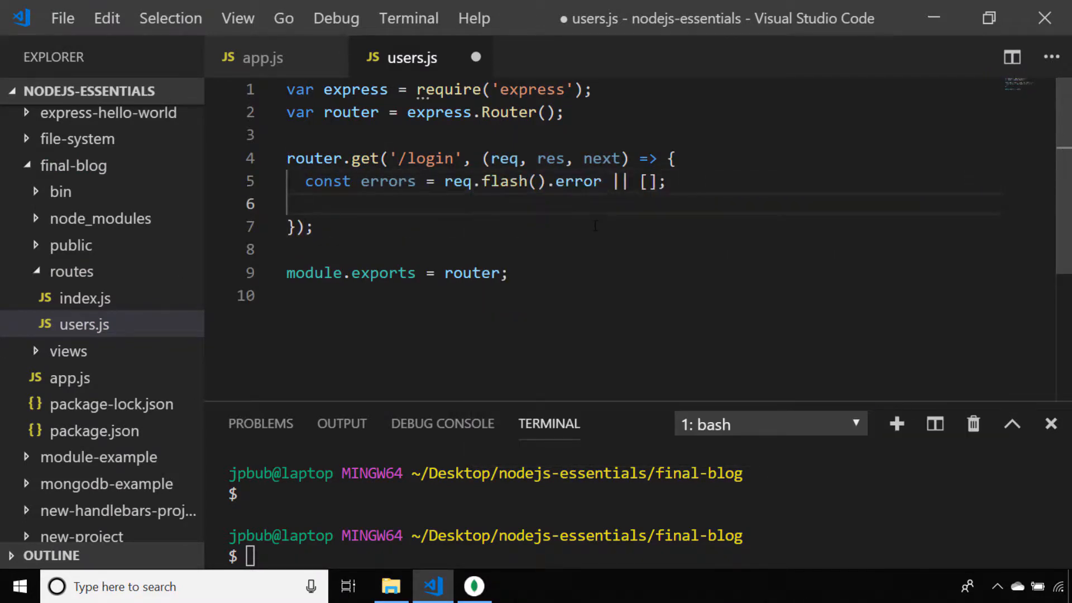
{"action": "type", "text": "res.render('login', { errors });"}
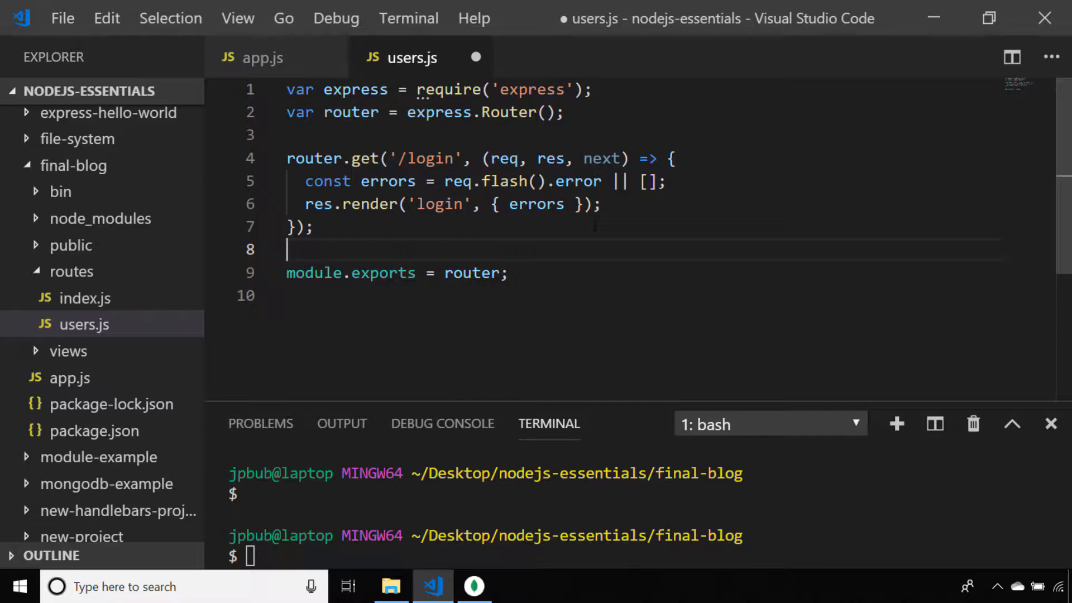
{"action": "type", "text": "router.po"}
{"action": "type", "text": "failure"}
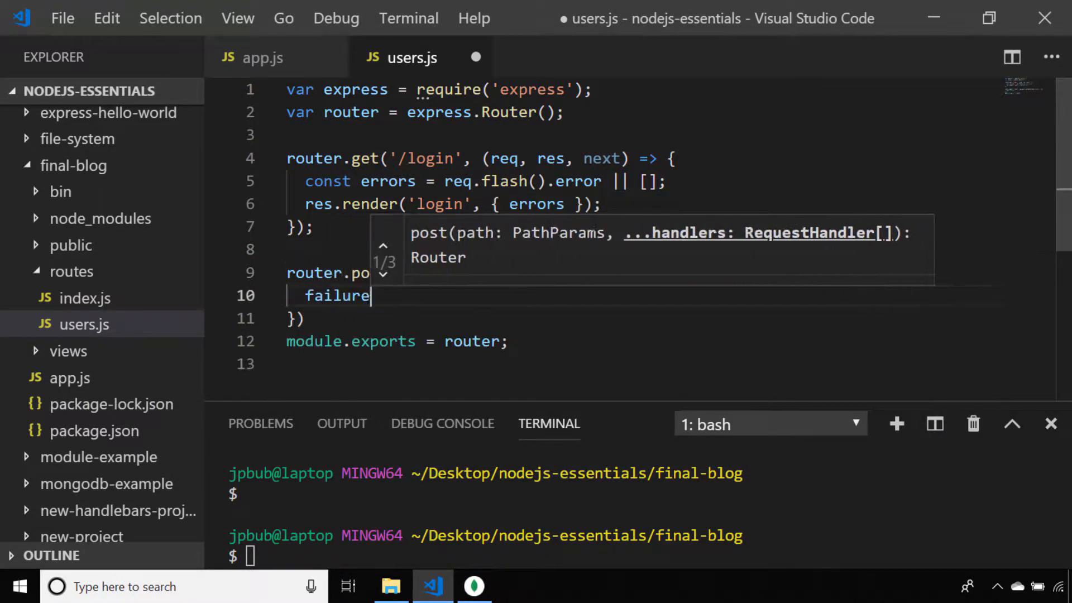
Add POST /login using passport local auth with failure flash, redirecting to /create-post; save
{"action": "type", "text": "('/login', passport.authenticate('local'), {"}
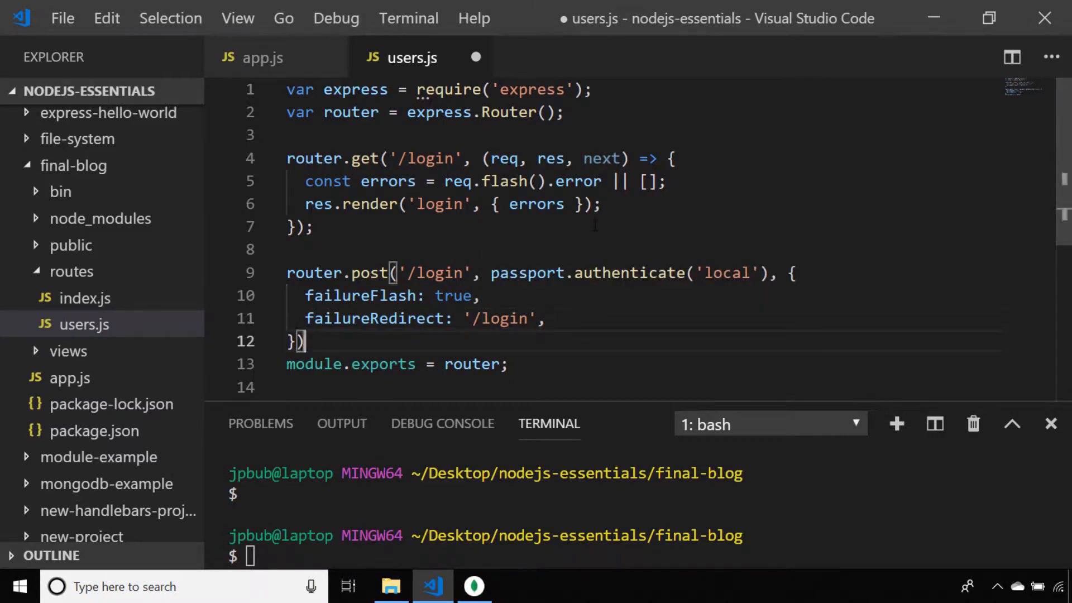
{"action": "type", "text": "), (req, res, next) => {"}
{"action": "type", "text": "res.redirect('/create-post');"}
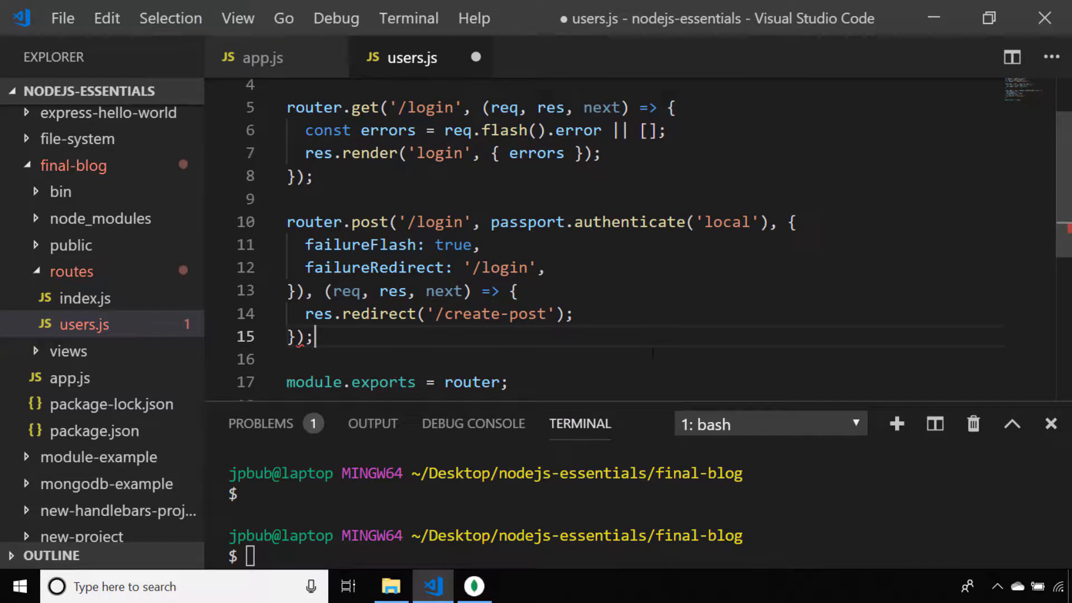
{"action": "key", "text": "ctrl+s"}
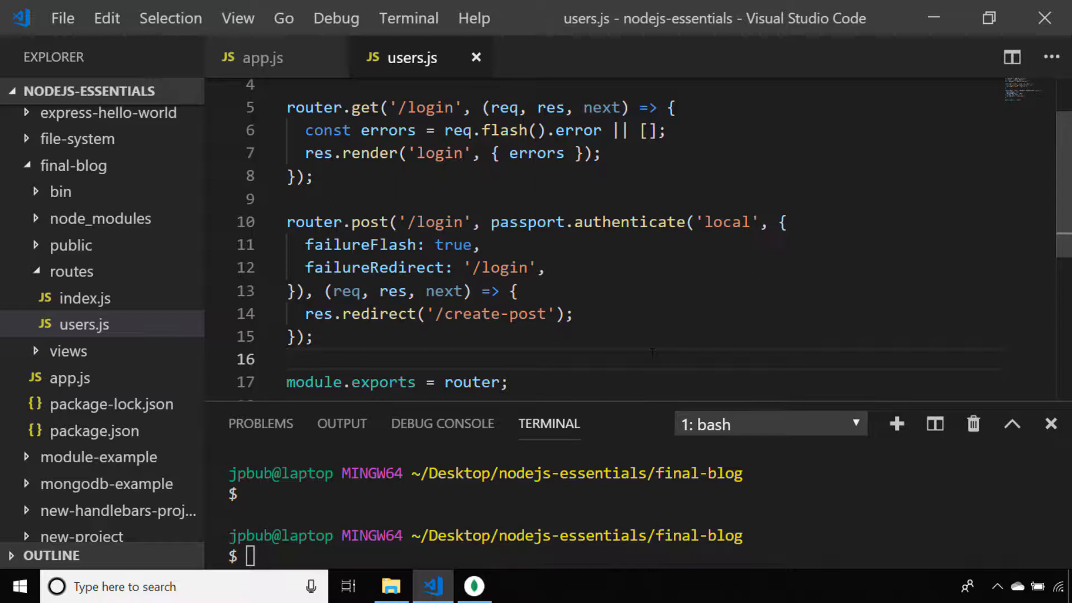
{"action": "left_click", "coordinate": [290, 359]}
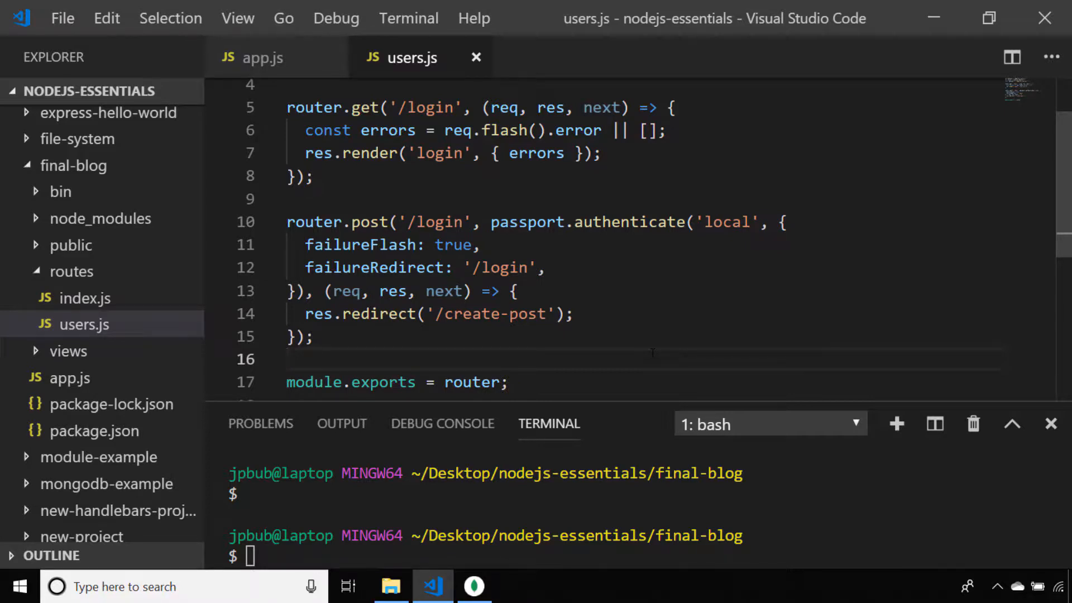
{"action": "left_click", "coordinate": [287, 359]}
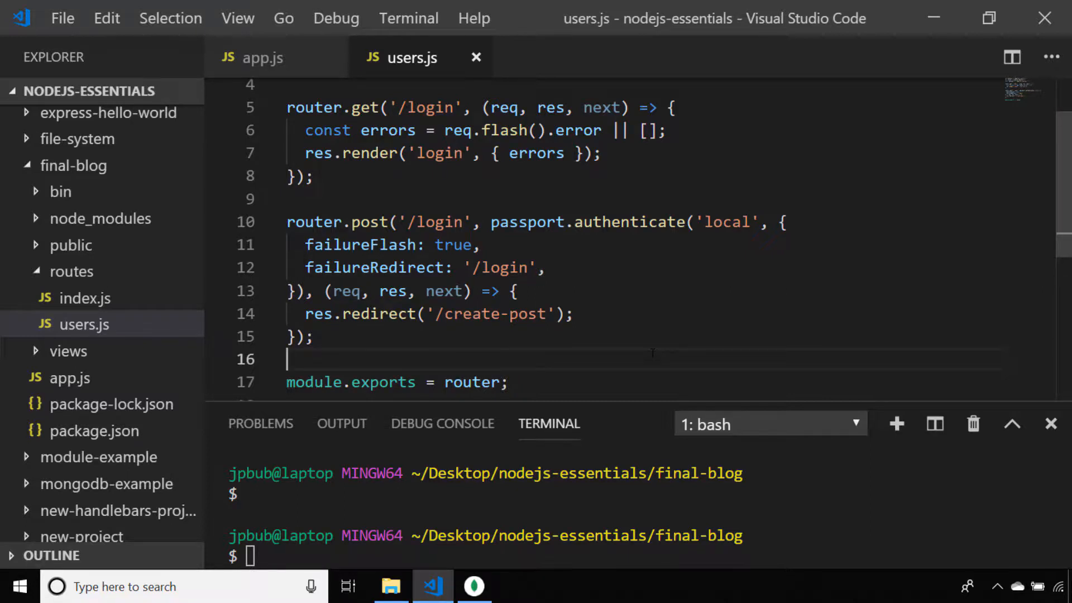
{"action": "scroll", "scroll_direction": "up", "scroll_amount": 3}
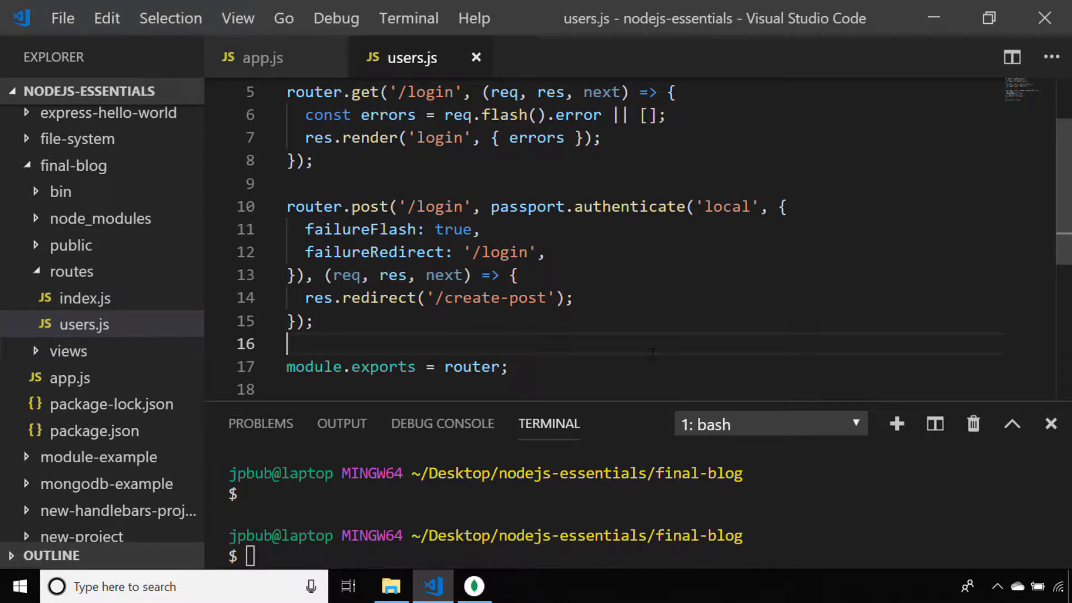
Add GET /register reading flash error and success, rendering 'register' with both; save
{"action": "type", "text": "router.get('/register', (req, res, next) => {"}
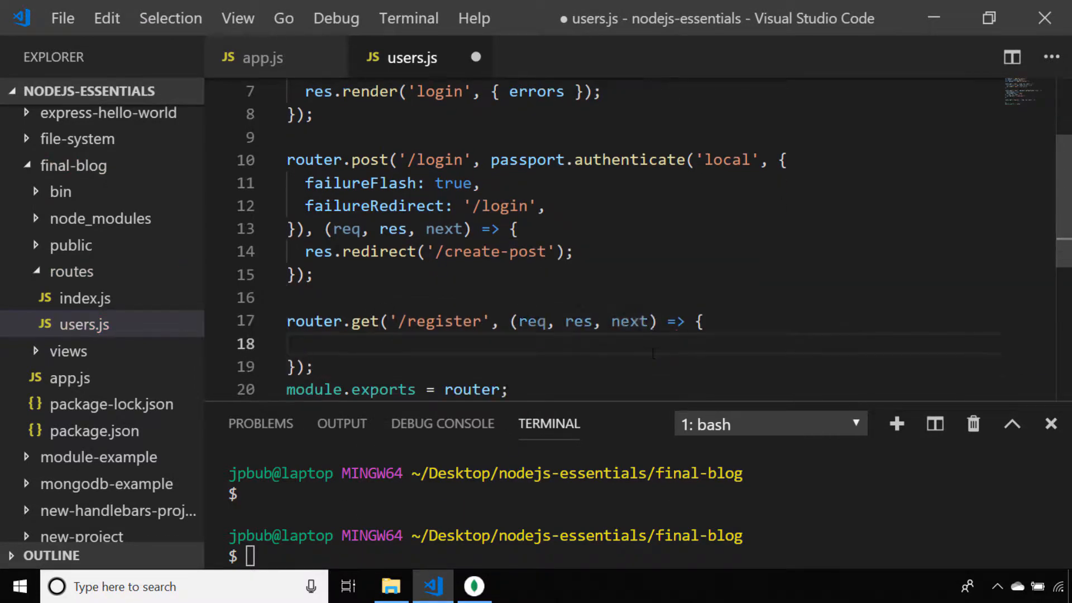
{"action": "type", "text": "const flash = req.flash();"}
{"action": "type", "text": "res.render('register', { error, success });"}
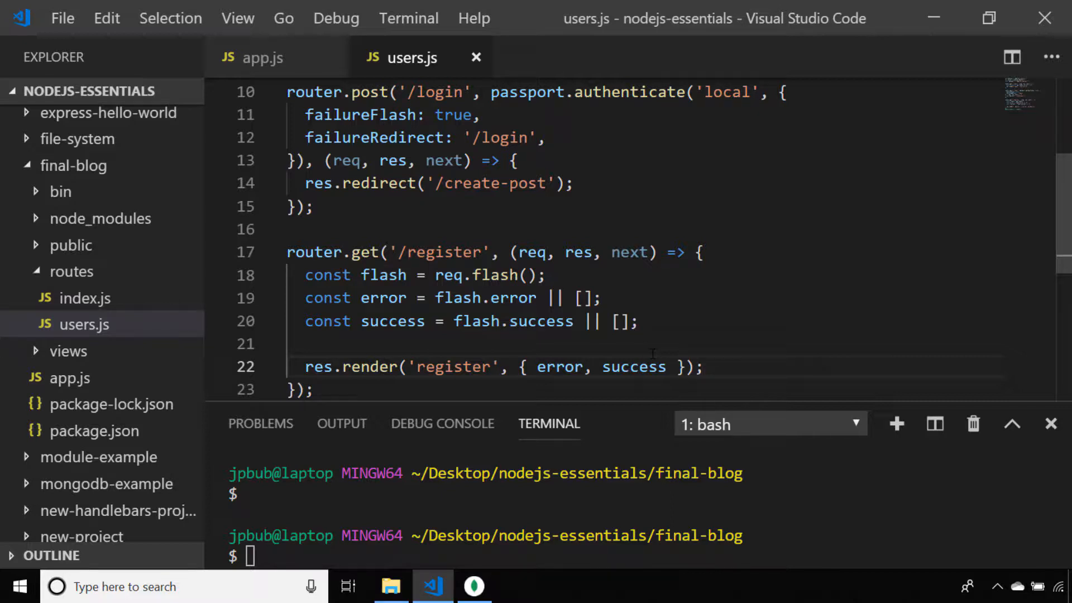
{"action": "left_click", "coordinate": [705, 368]}
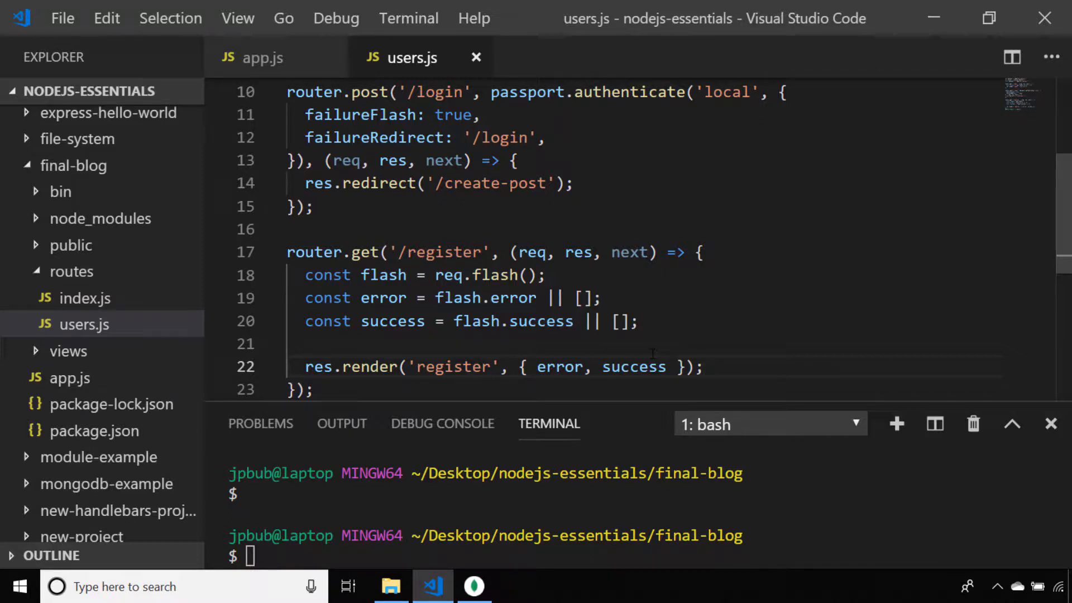
{"action": "left_click", "coordinate": [705, 367]}
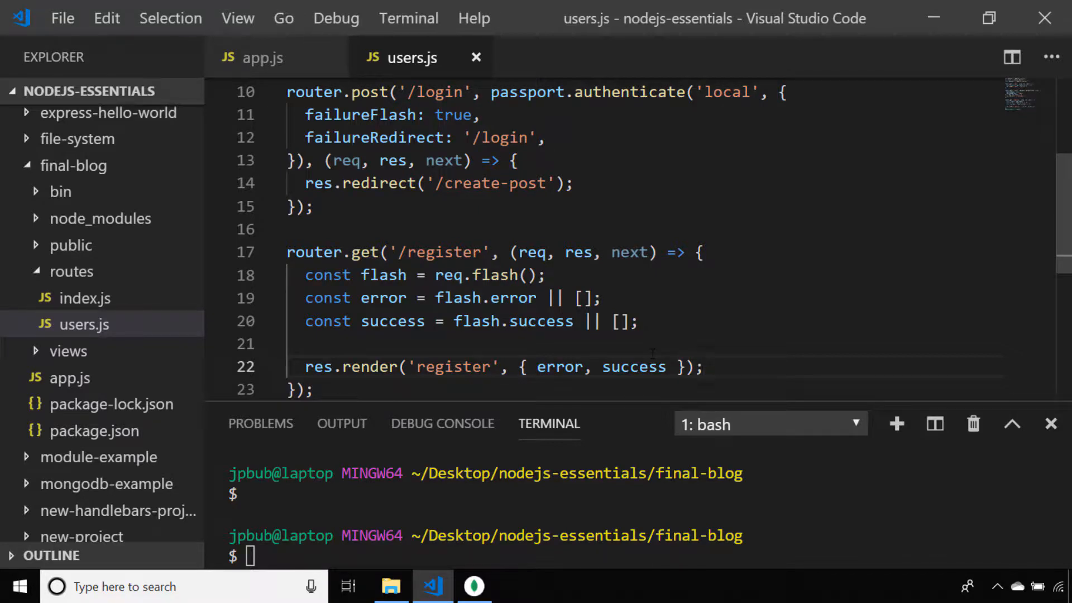
{"action": "scroll", "scroll_direction": "down", "scroll_amount": 3}
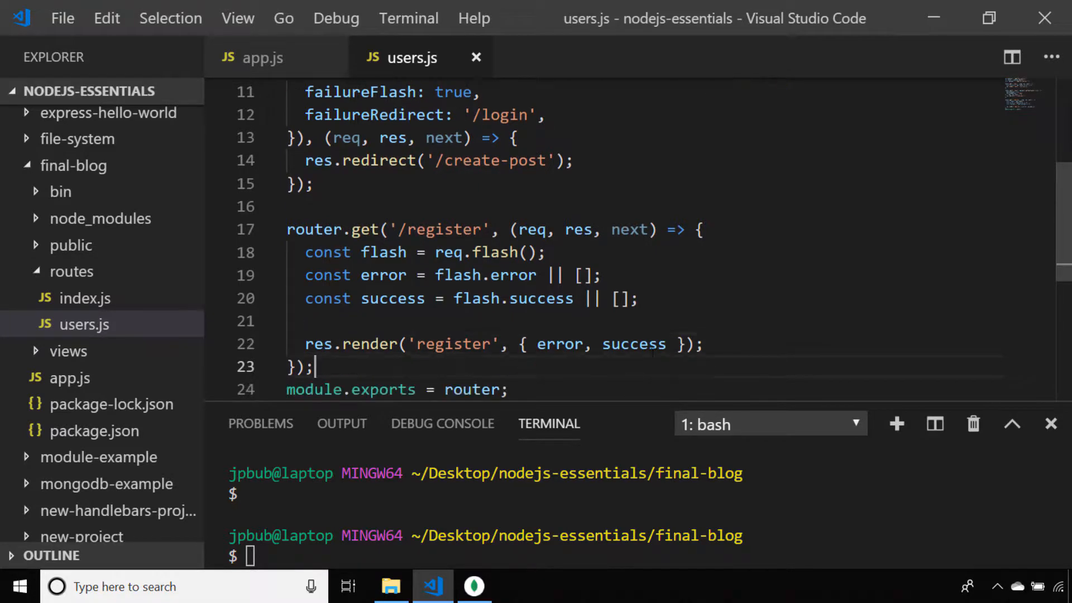
Add POST /register inserting username and password, flashing success or error, redirecting to /register
{"action": "type", "text": "router.post('/register', (req, res, next) => {"}
{"action": "type", "text": "res.redirect('/register"}
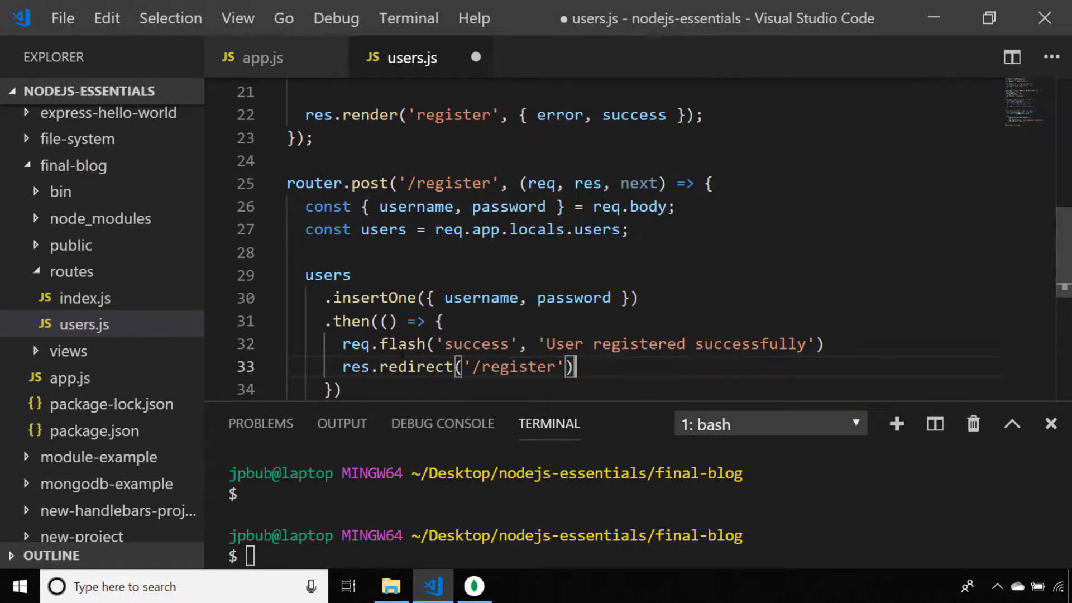
{"action": "type", "text": "Error registering user');"}
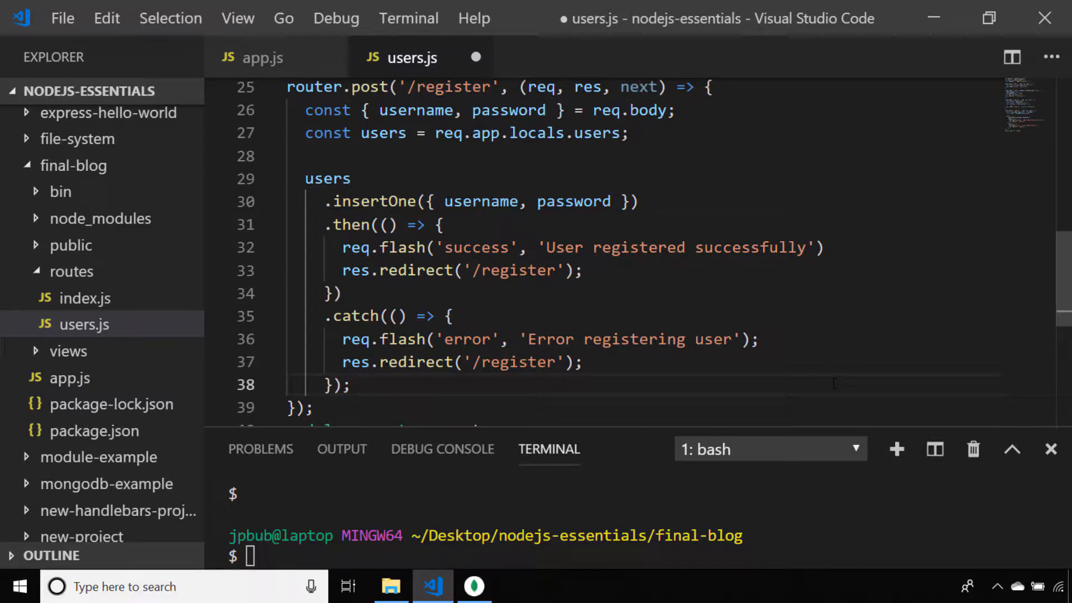
{"action": "left_click", "coordinate": [352, 384]}
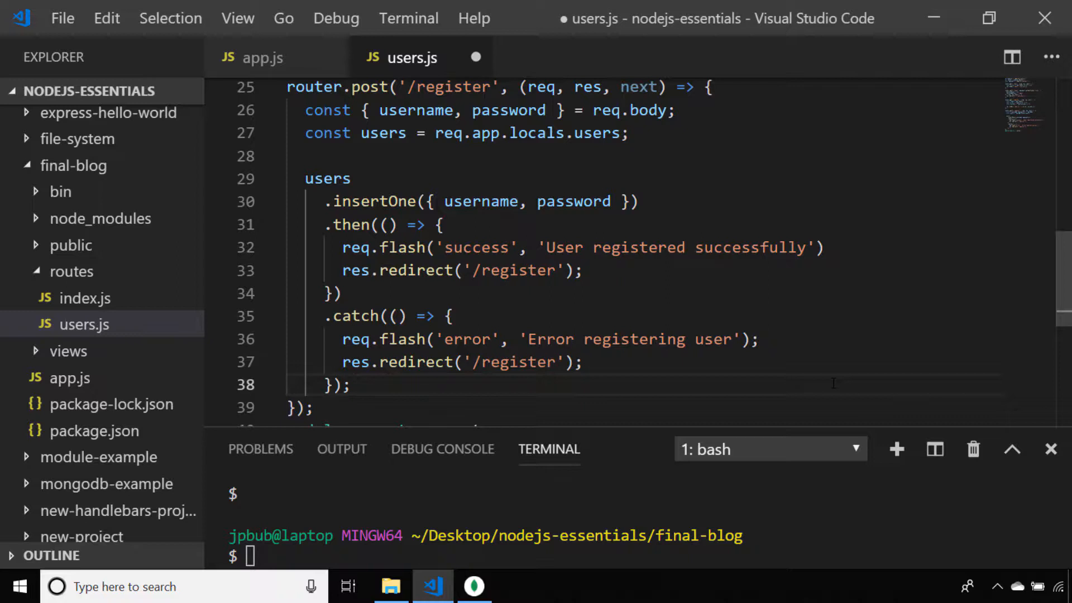
{"action": "left_click", "coordinate": [353, 385]}
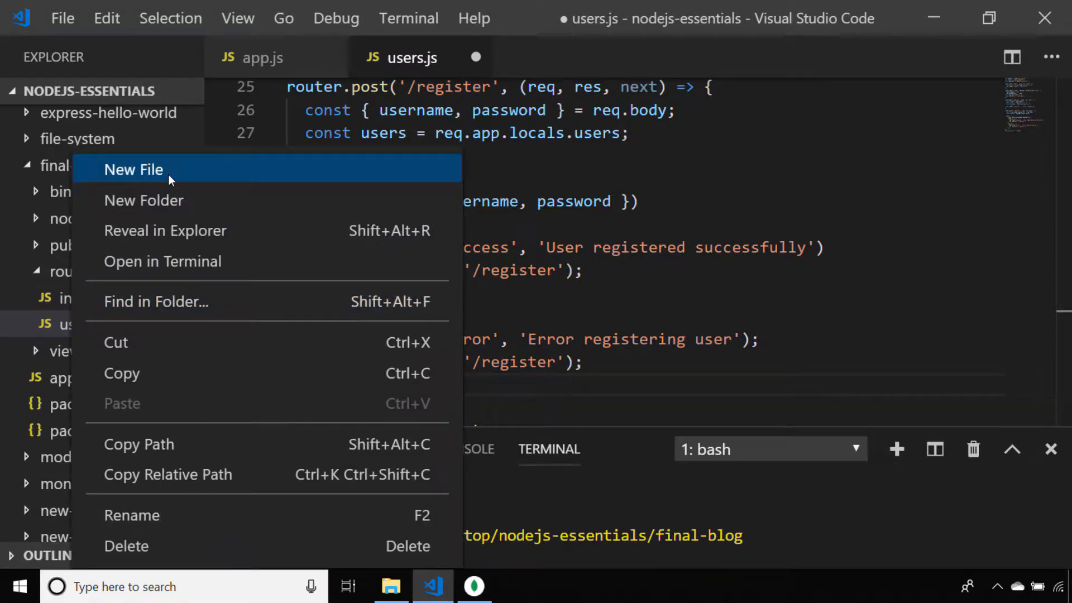
Create posts.js with GET /create-post and begin POST /create-post reading title and content
{"action": "left_click", "coordinate": [134, 169]}
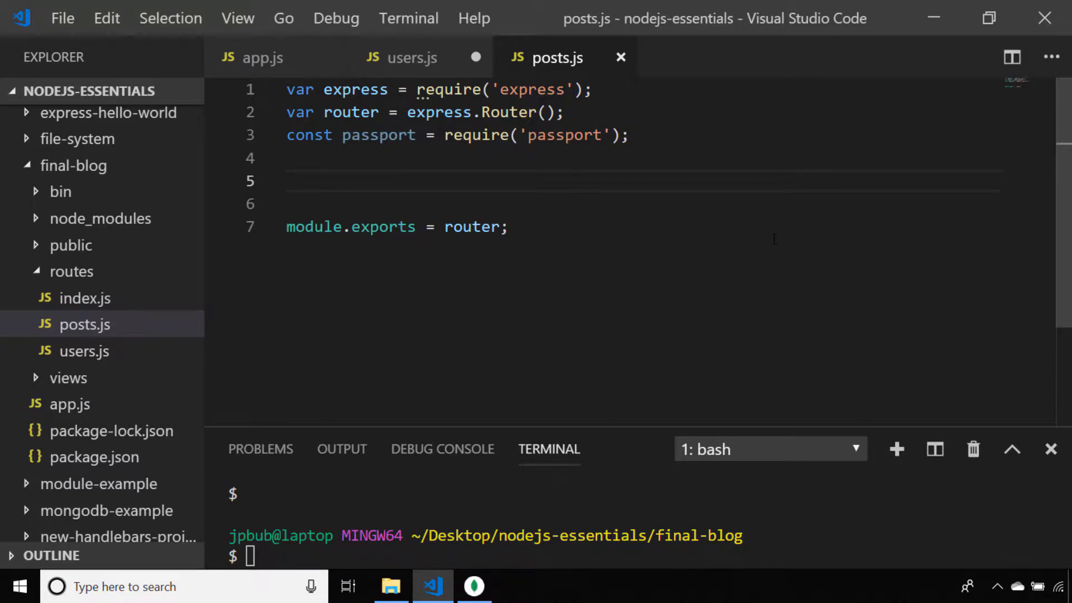
{"action": "type", "text": "router.get('/create-post', (req, res, next) => {}"}
{"action": "type", "text": "res.render('create-post', { })"}
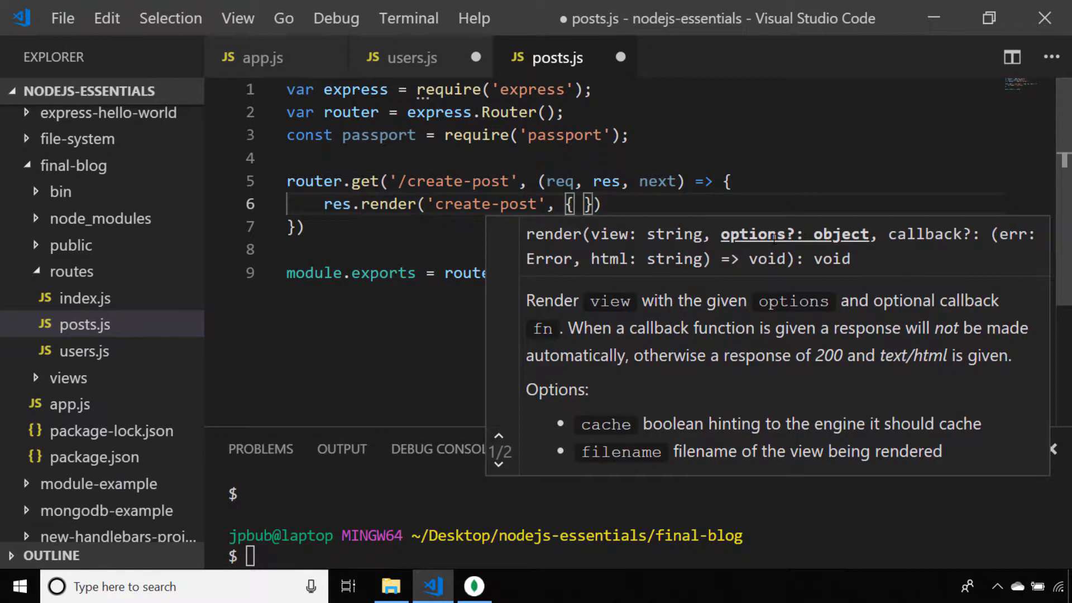
{"action": "left_click", "coordinate": [412, 58]}
{"action": "type", "text": "const { title, autho"}
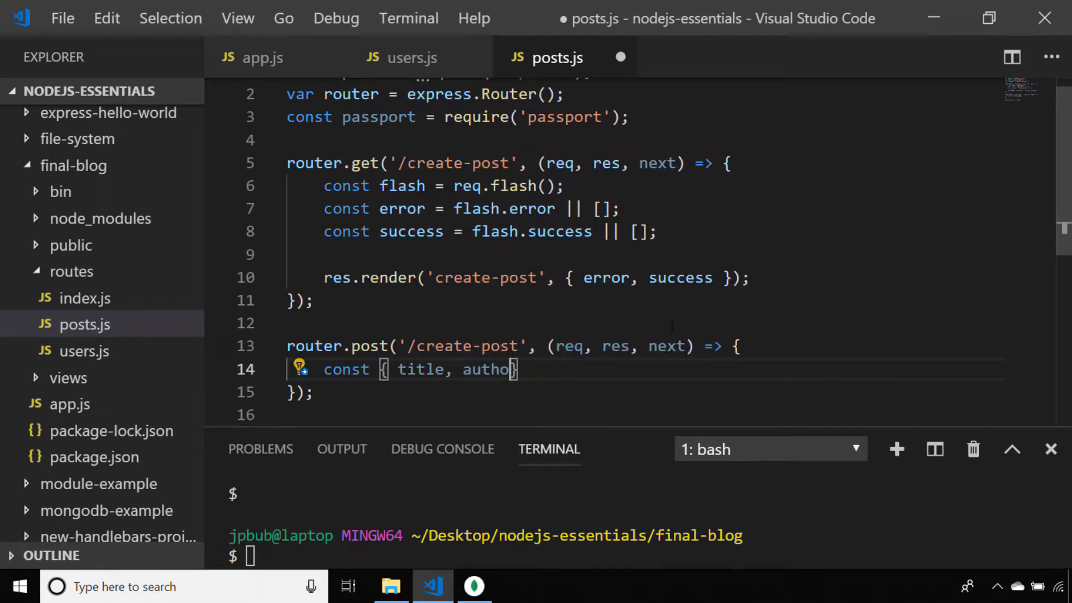
{"action": "type", "text": "content } = req.body;"}
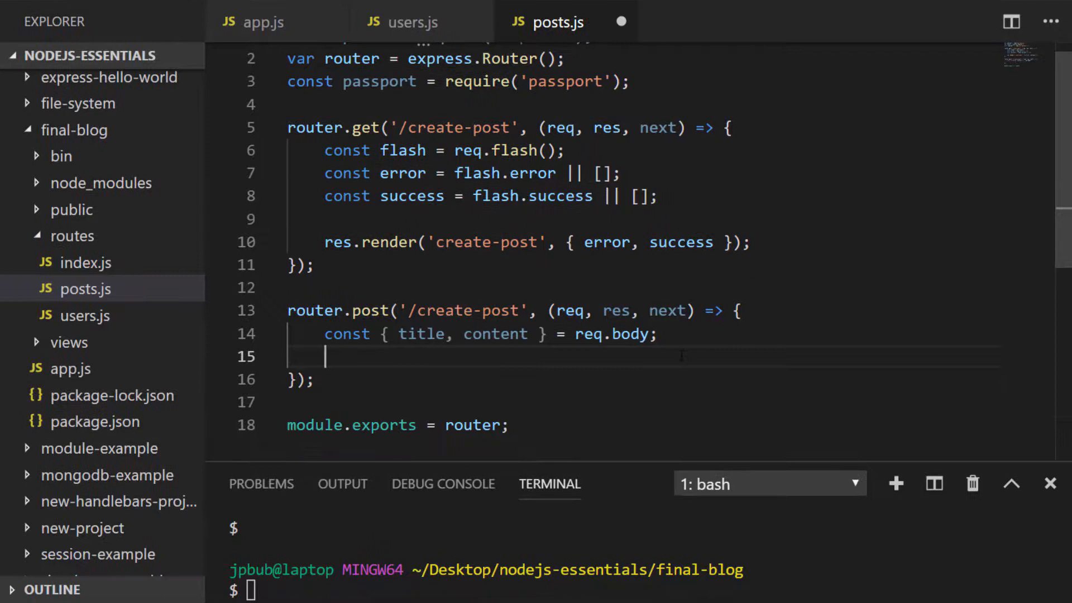
Add username and ISO date constants, then insertOne with success/error flashes and redirects; save
{"action": "type", "text": "const username = req.user.username;"}
{"action": "type", "text": ".insertOne({ title, content, author: username"}
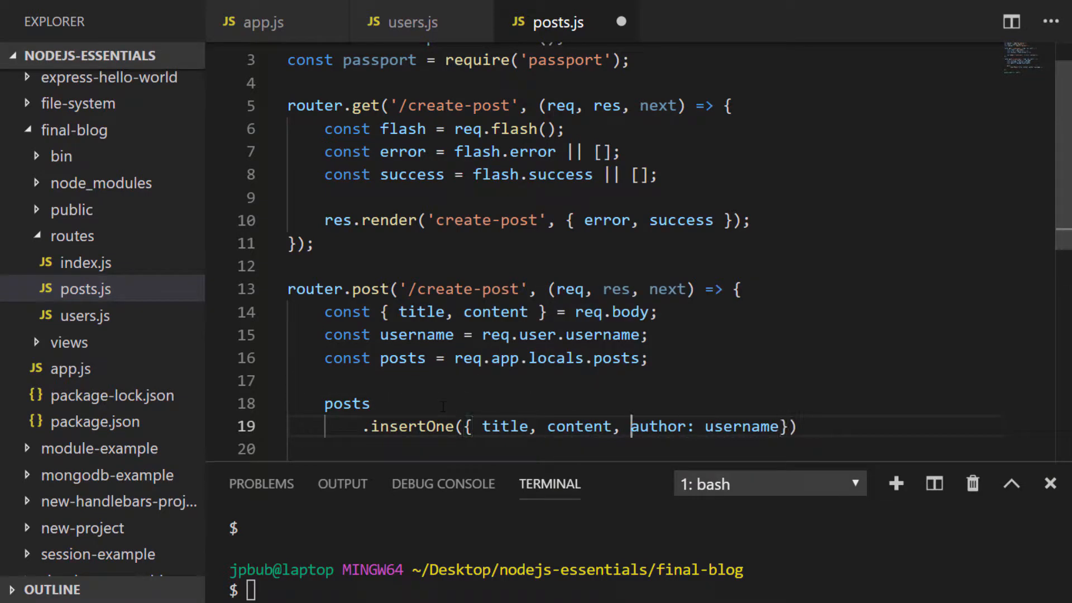
{"action": "type", "text": "const date = new Date().toISOString();"}
{"action": "type", "text": "date, "}
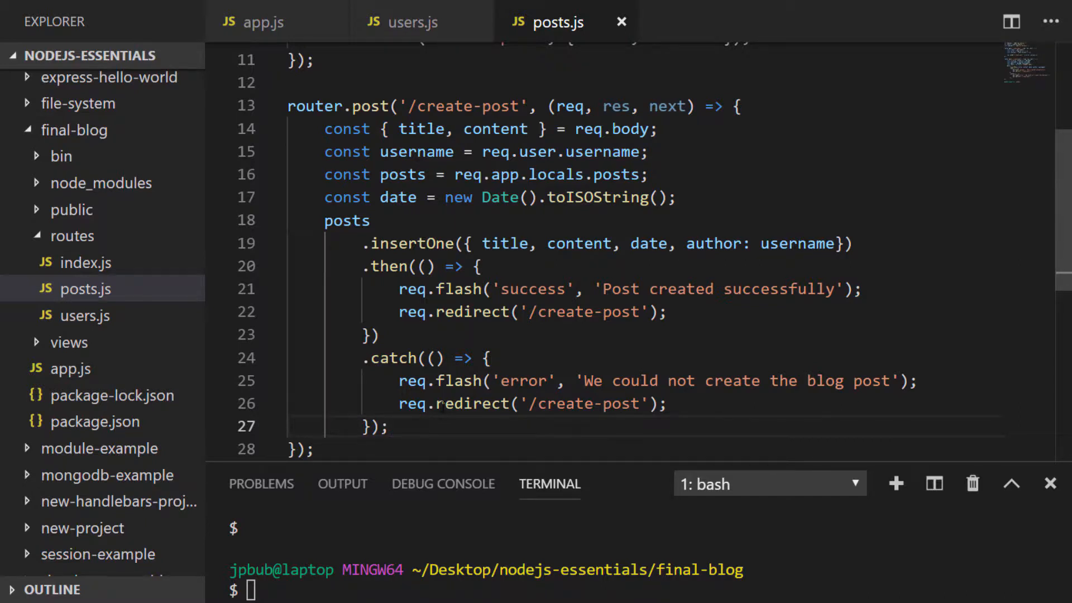
{"action": "left_click", "coordinate": [387, 426]}
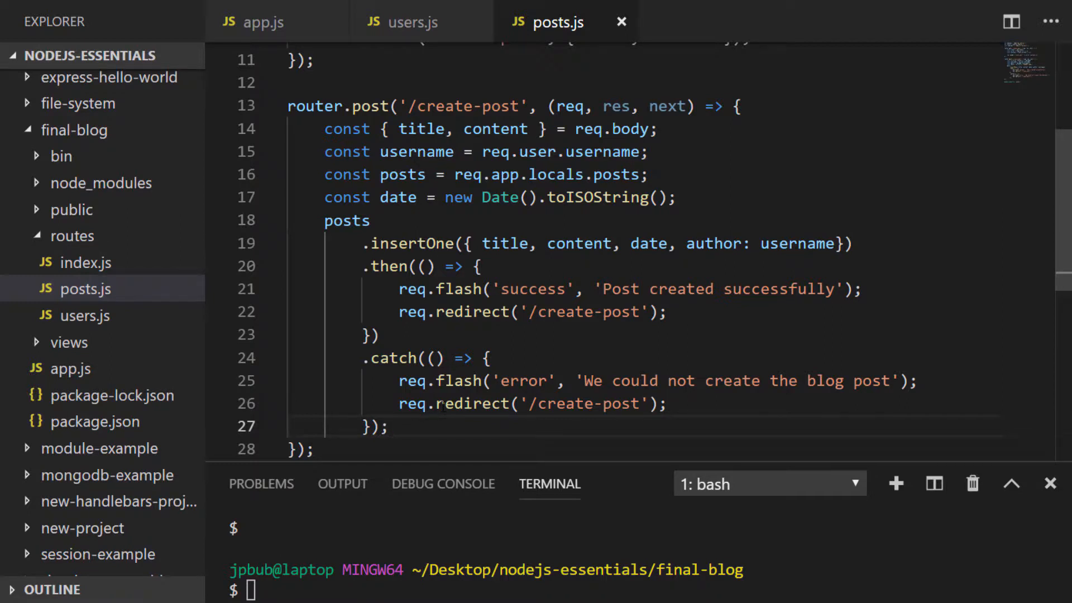
{"action": "left_click", "coordinate": [390, 427]}
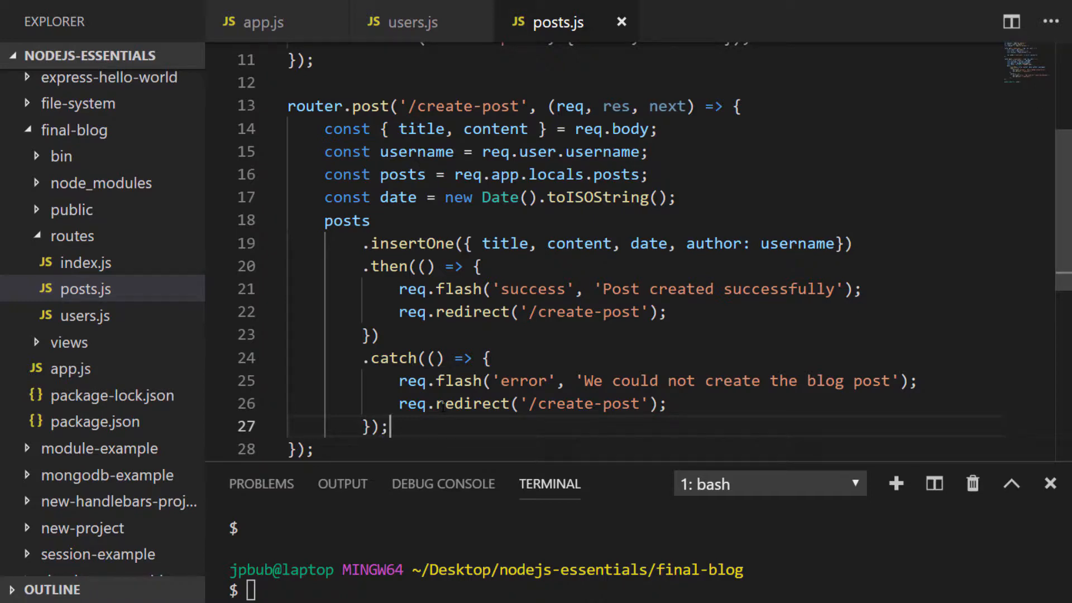
{"action": "left_click", "coordinate": [262, 22]}
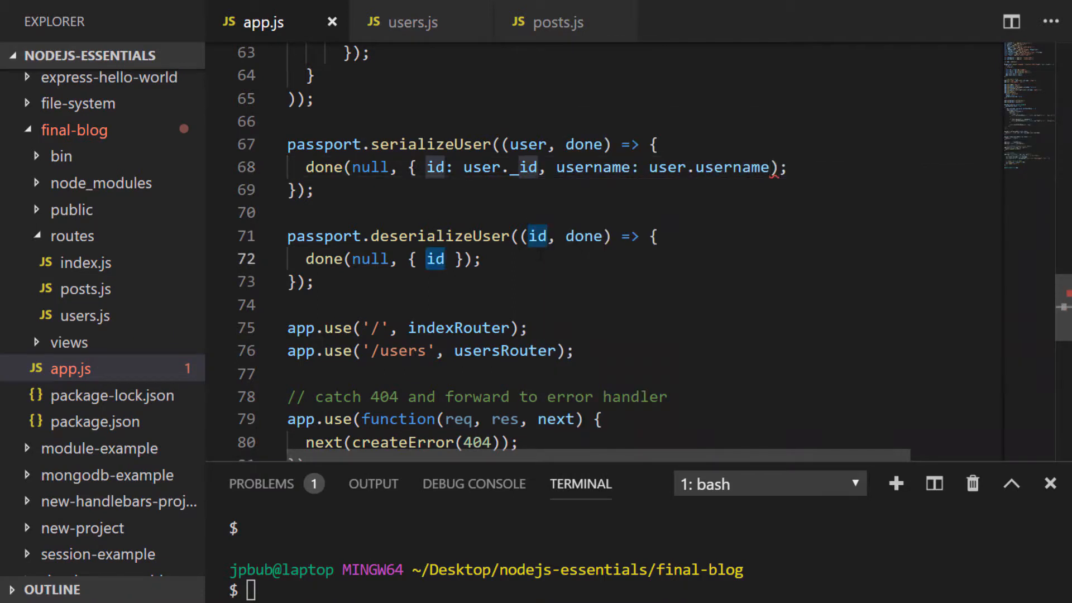
In app.js, make deserializeUser take userData and call done(null, userData)
{"action": "type", "text": "userData"}
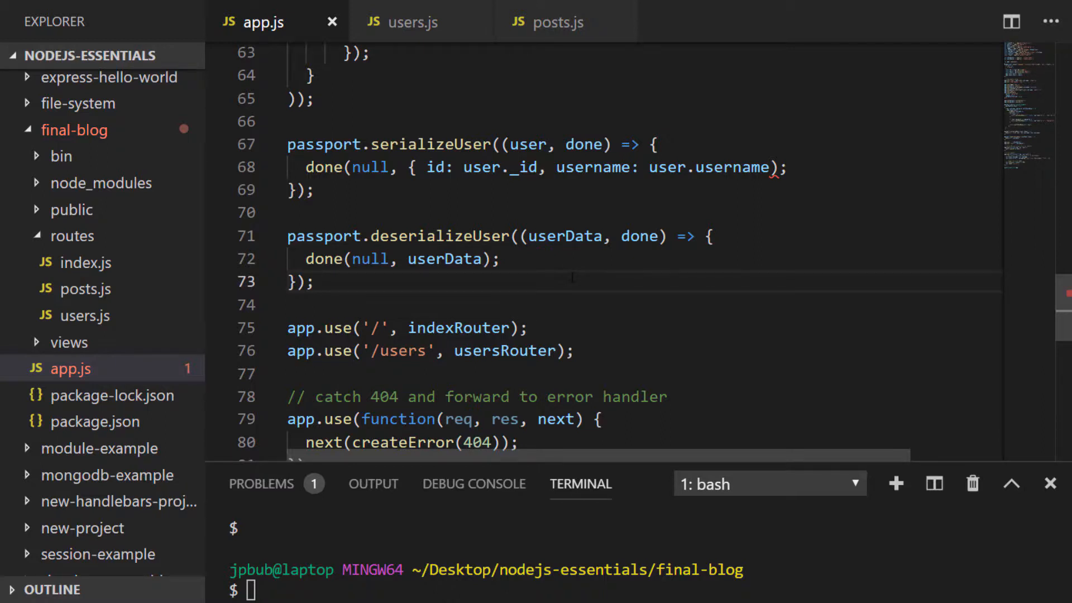
{"action": "left_click", "coordinate": [315, 282]}
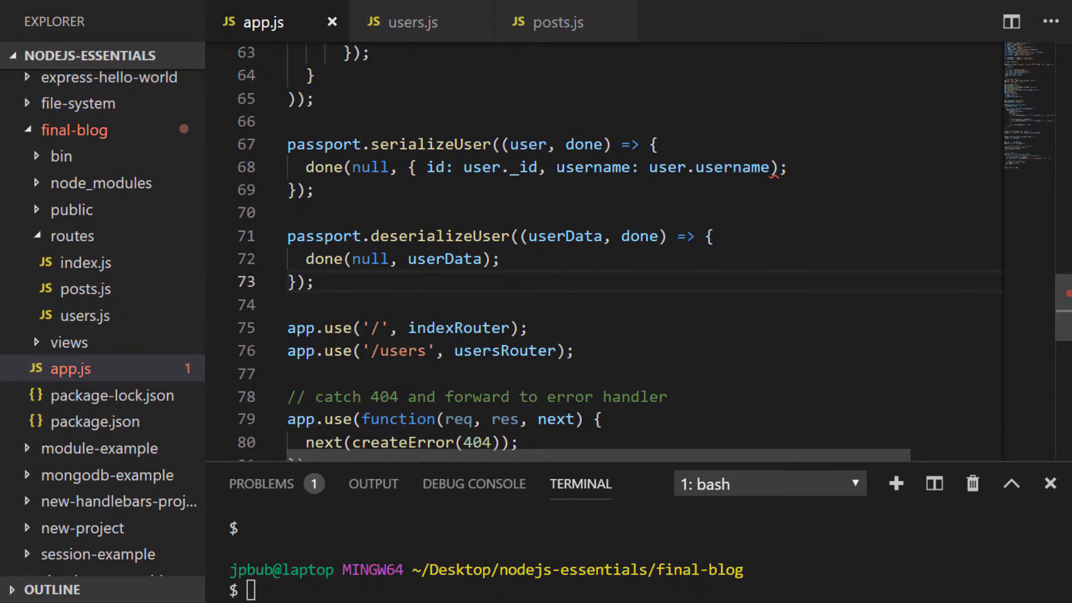
{"action": "left_click", "coordinate": [555, 22]}
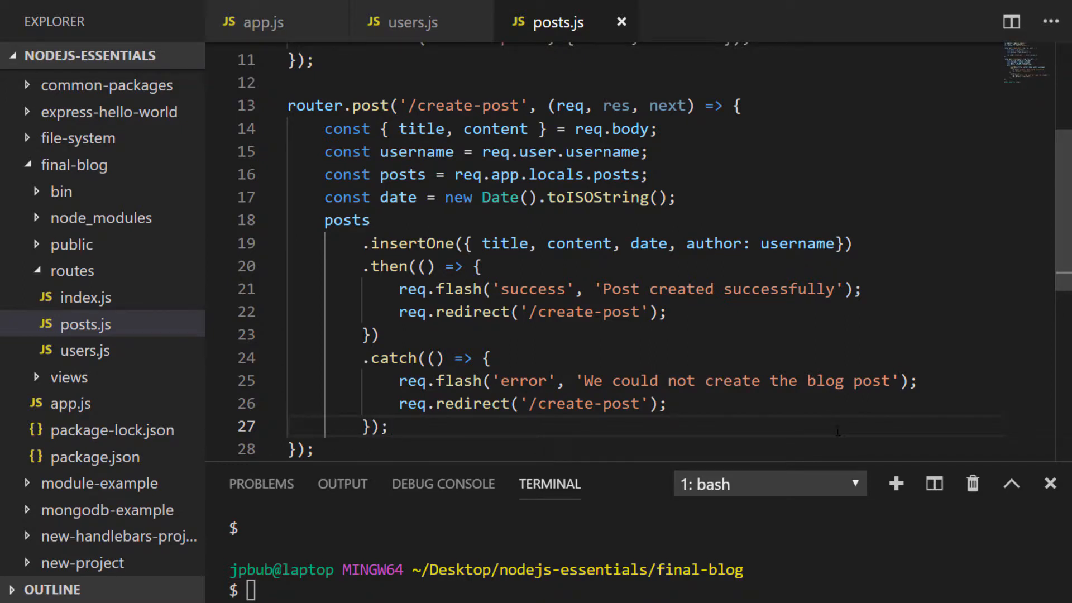
Add GET /posts in posts.js using posts.find({}).toArray() to render 'posts'
{"action": "type", "text": "router.get('')"}
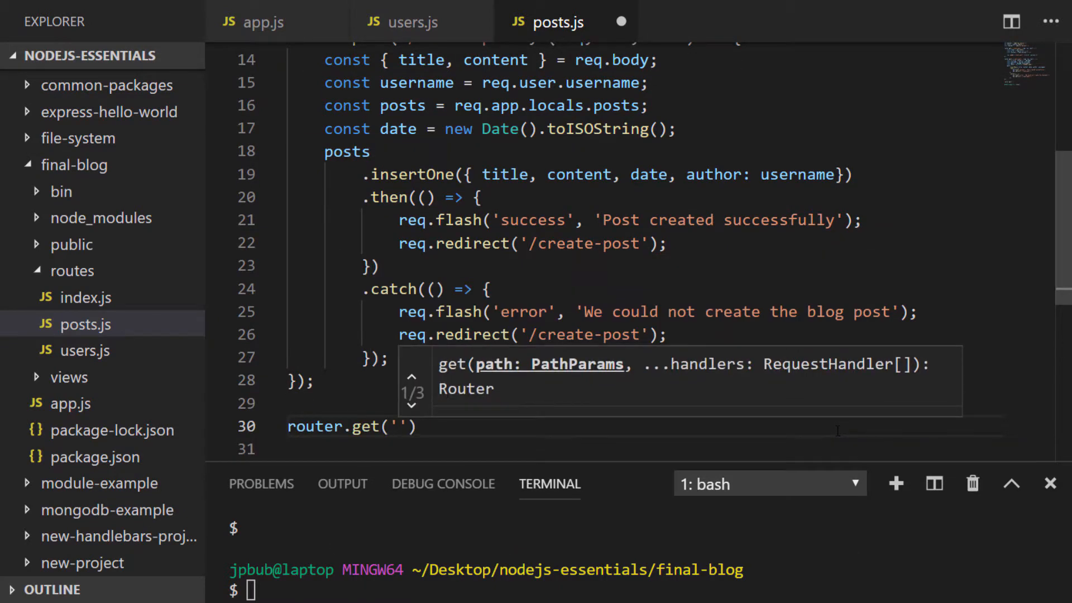
{"action": "type", "text": "'/posts', (req, res, next)"}
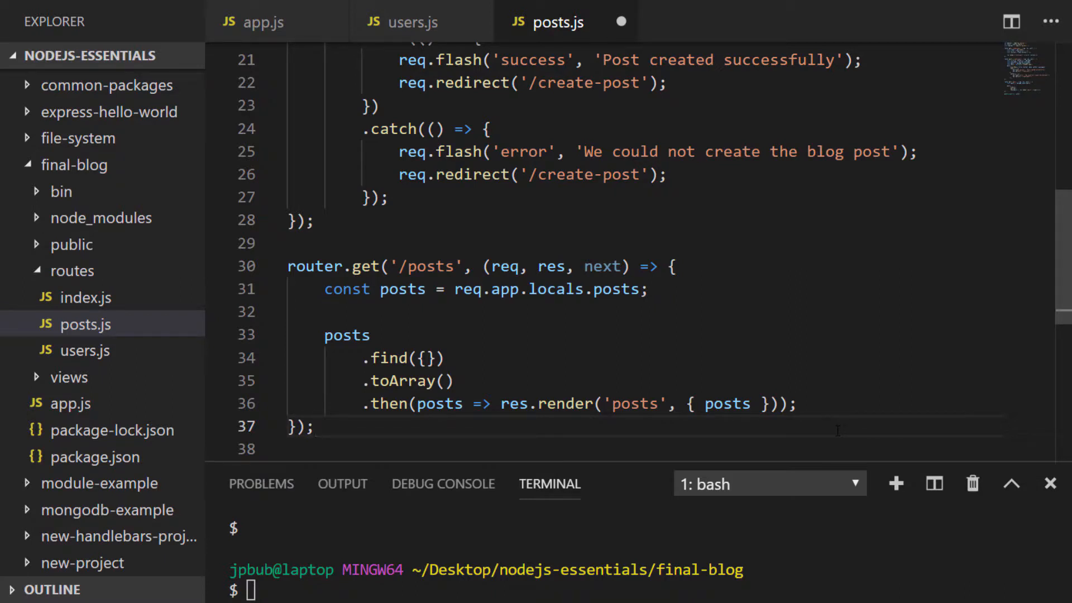
{"action": "left_click", "coordinate": [315, 426]}
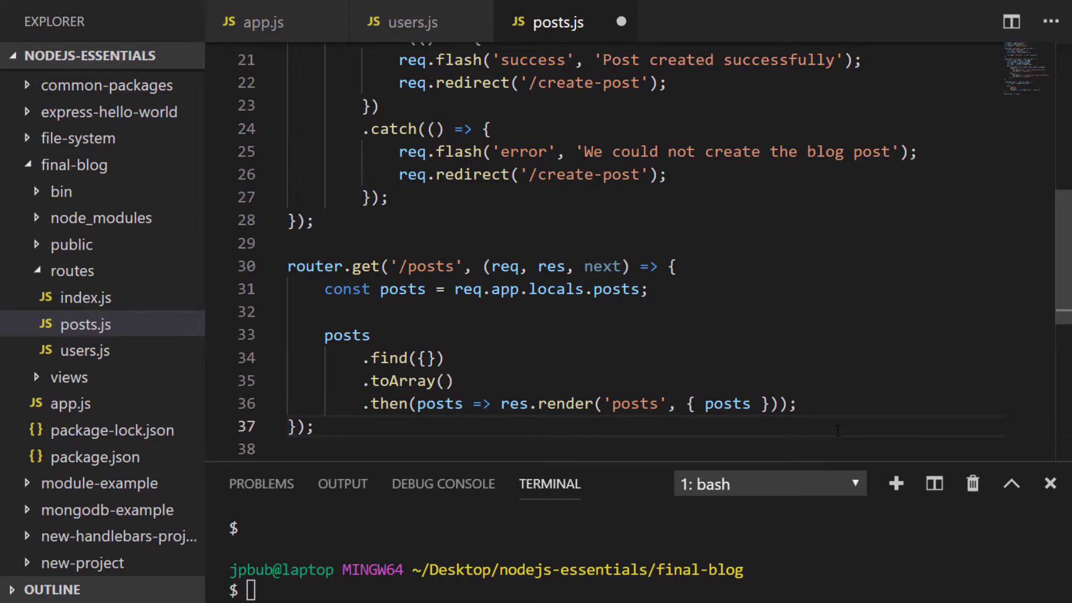
{"action": "left_click", "coordinate": [314, 426]}
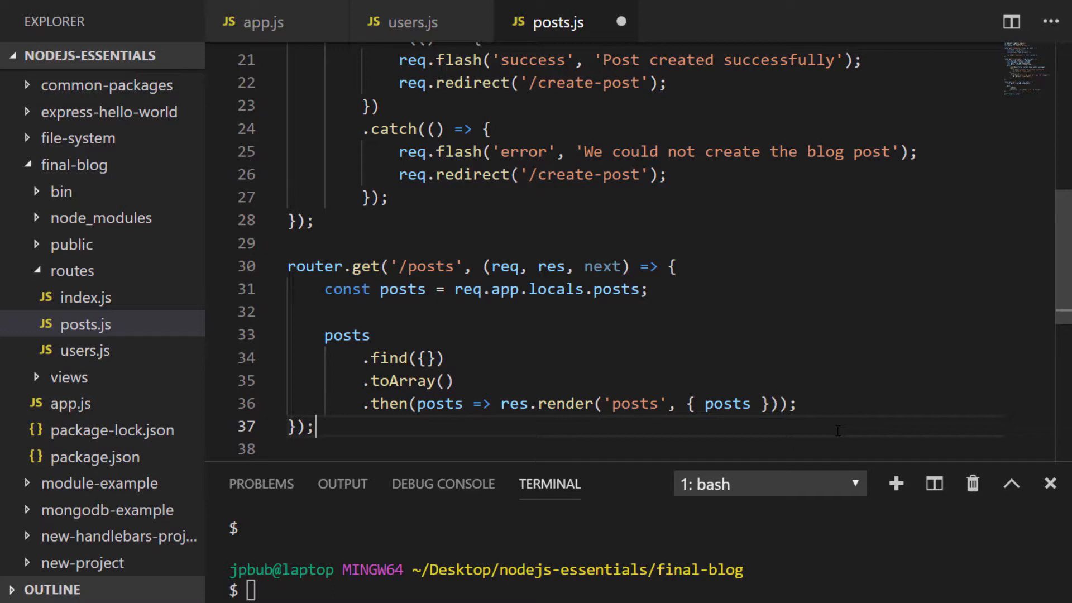
{"action": "type", "text": "router.get('/posts/:id', (req, res, next) => {"}
{"action": "type", "text": "const posts = req.app.locals.posts;"}
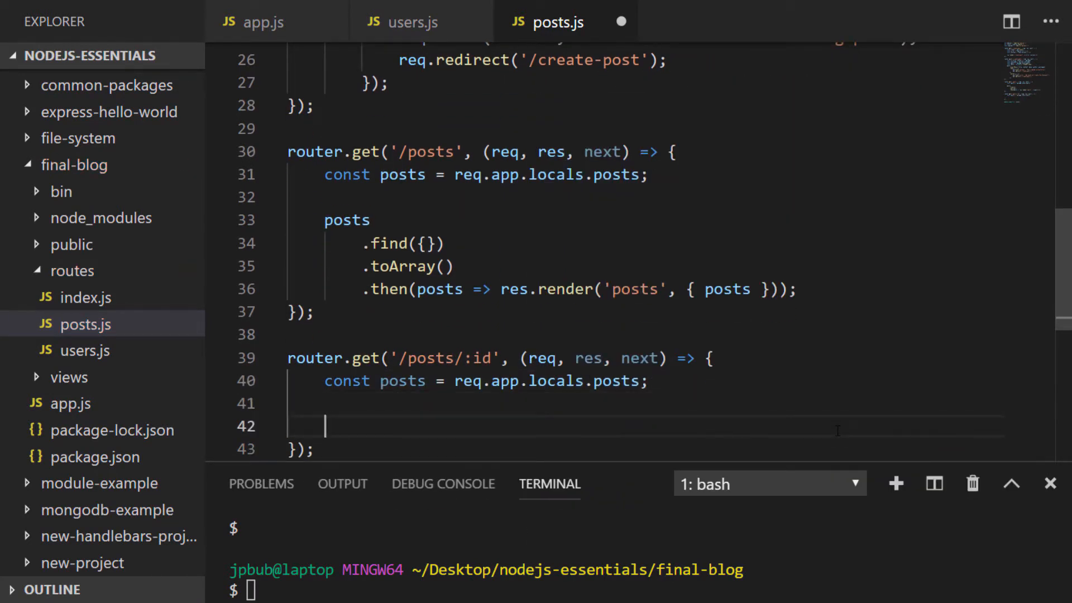
Complete GET /posts/:id finding by ObjectID(req.params.id), rendering 'post', and import ObjectID from mongodb
{"action": "type", "text": "const postID = ObjectID(req.para"}
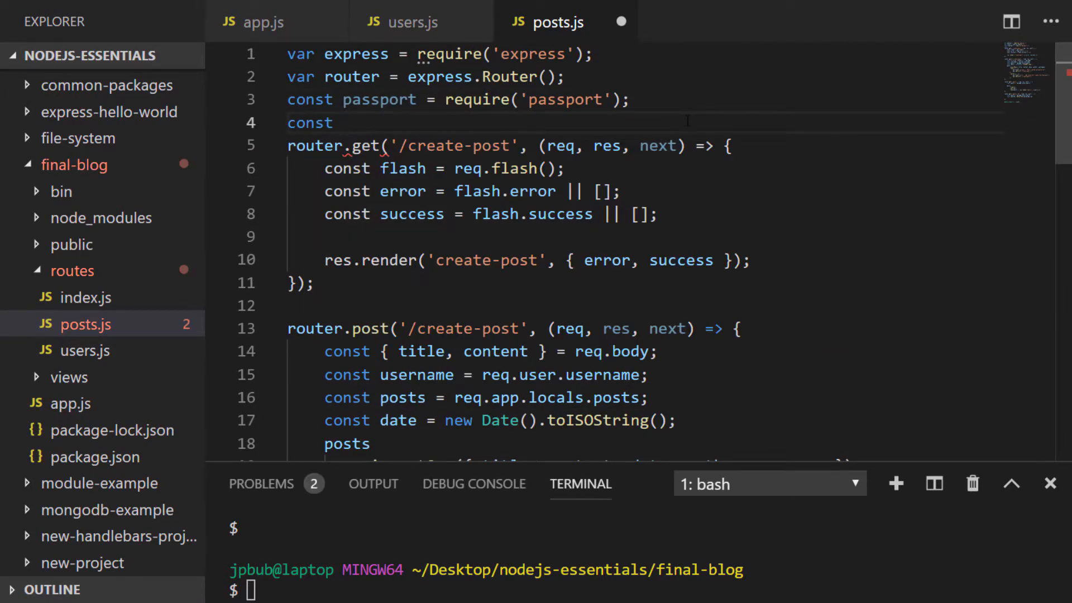
{"action": "scroll", "scroll_direction": "down", "scroll_amount": 3}
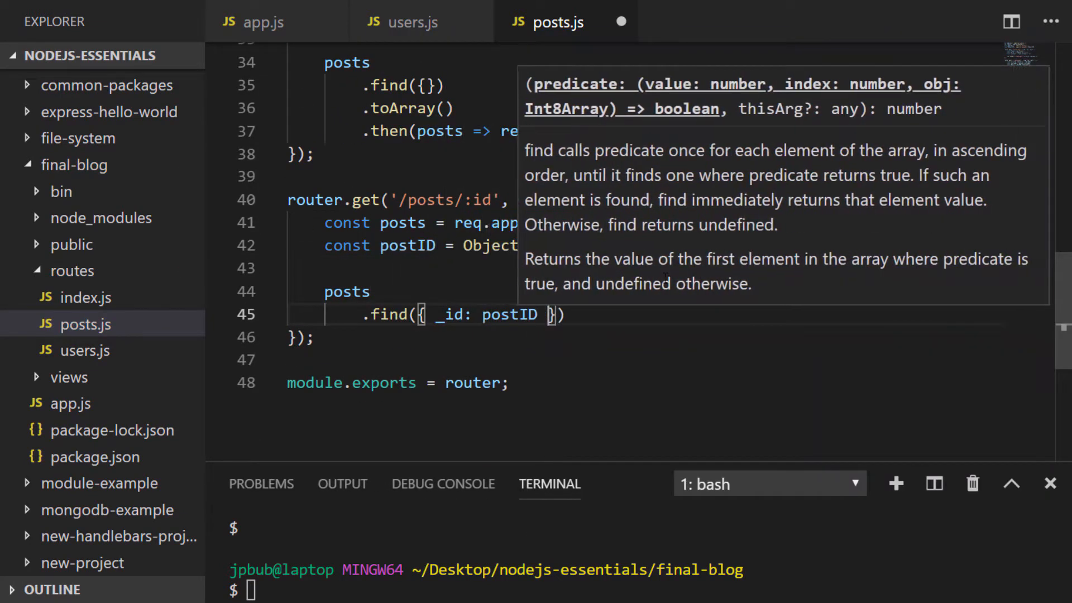
{"action": "type", "text": ".then(post => res.render('post'))"}
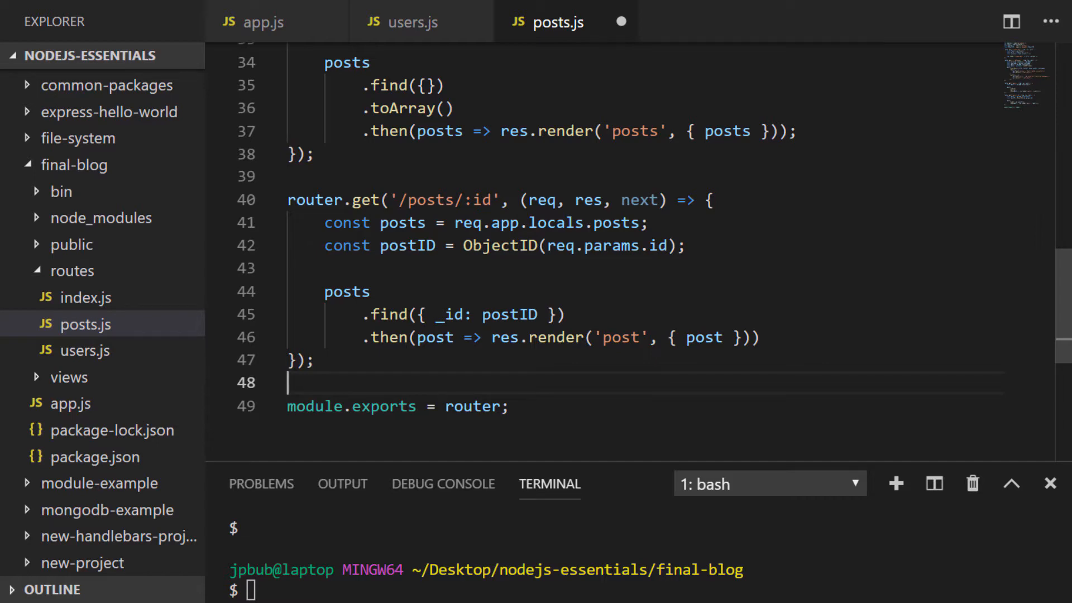
{"action": "type", "text": "co"}
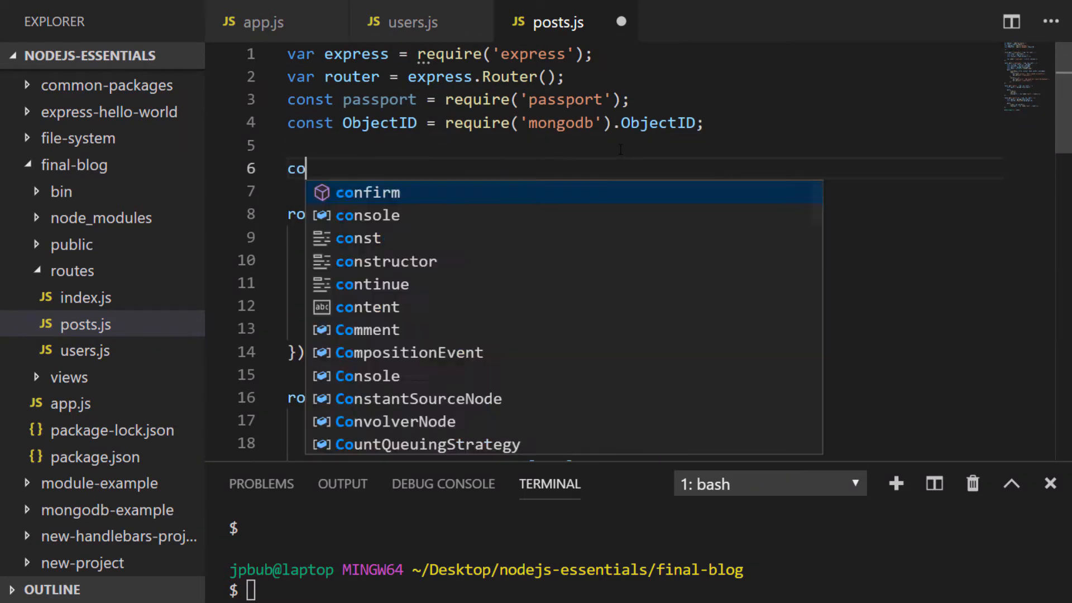